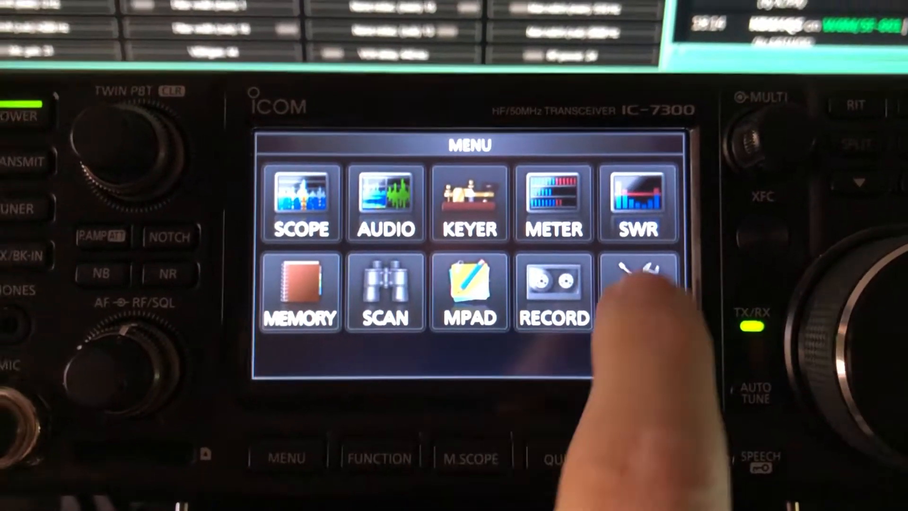
- Open the SET menu, showing Tone Control, Function, Connectors and Display
click(637, 289)
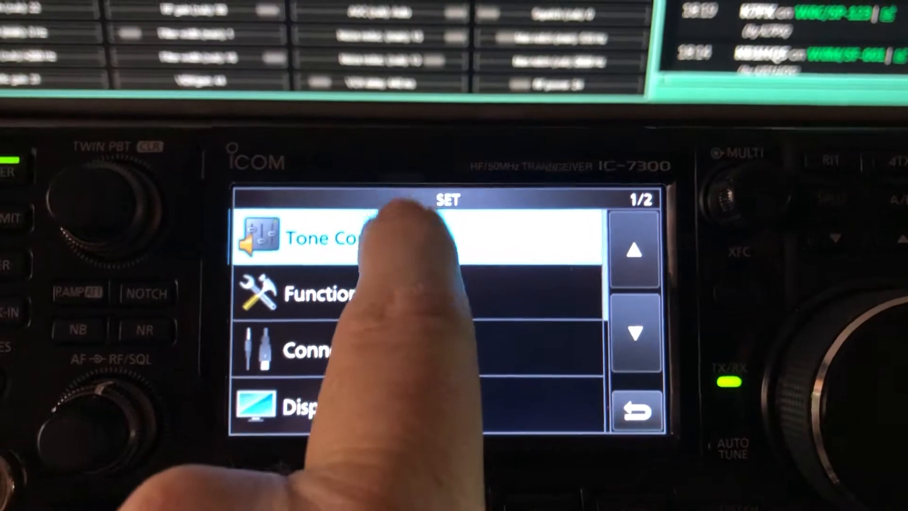